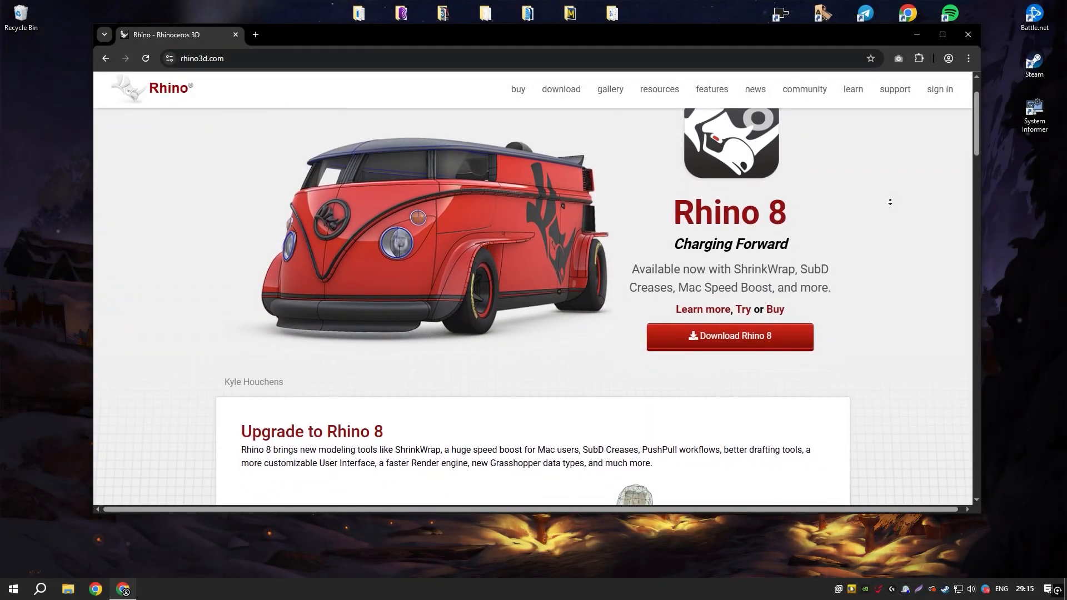
# Scroll through the browser page, then minimize Chrome to reach the desktop.
pyautogui.scroll(-3)
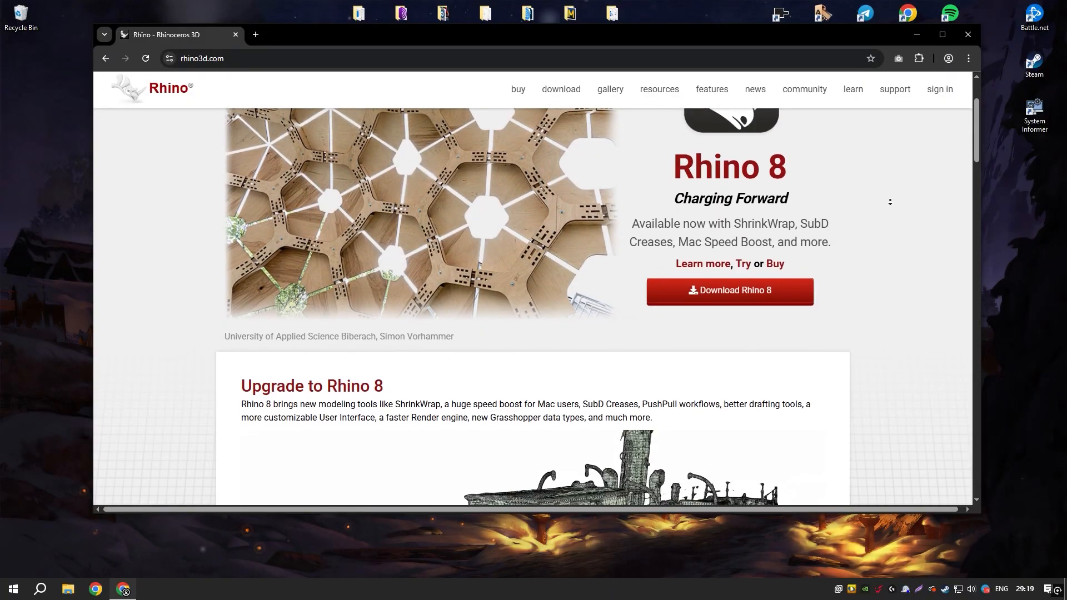
pyautogui.scroll(-3)
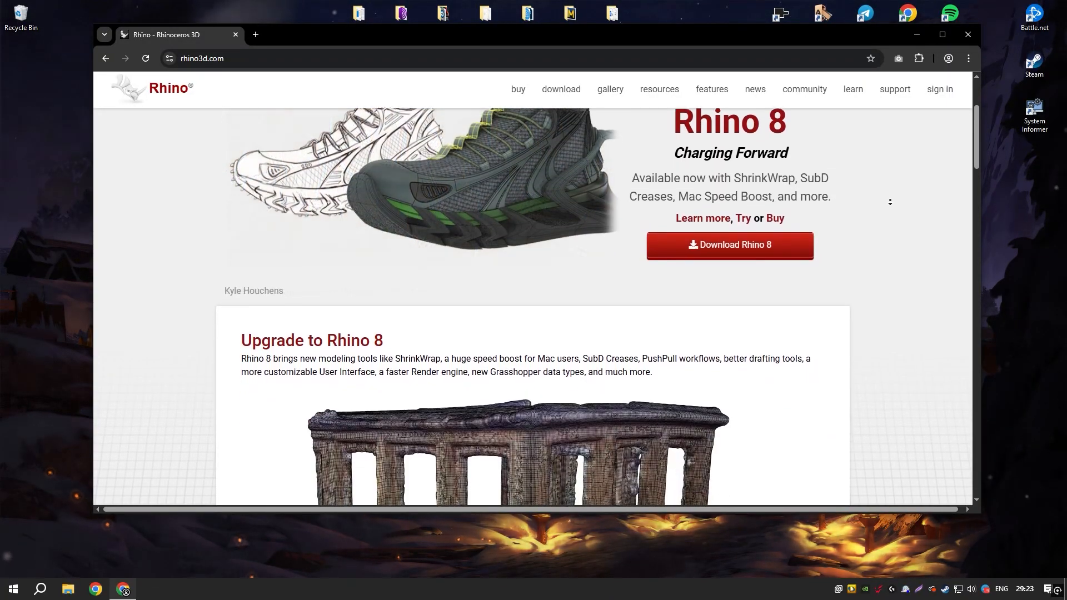
pyautogui.scroll(-3)
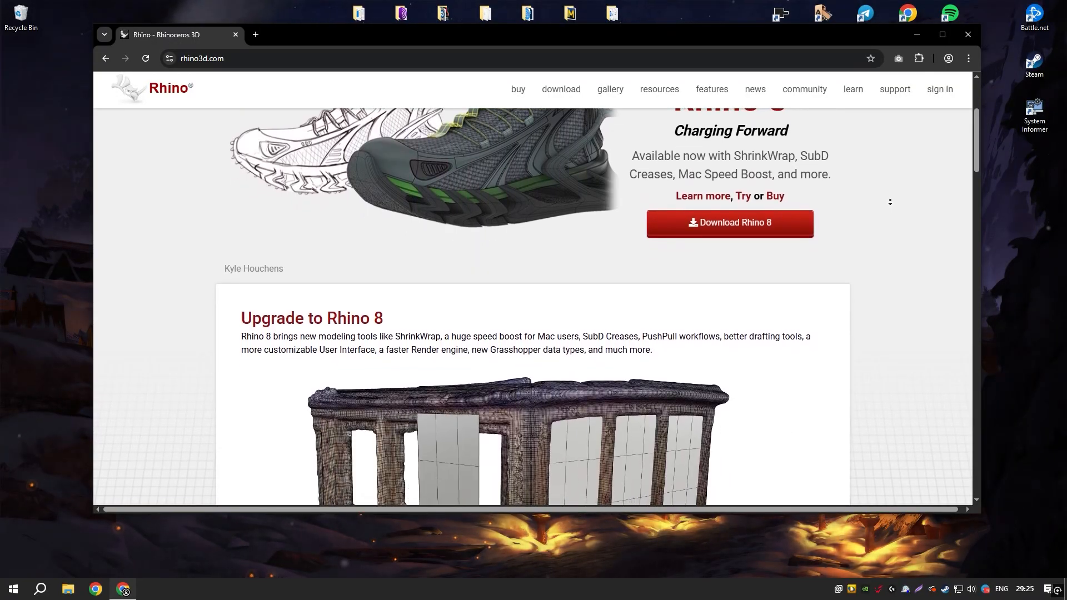
pyautogui.scroll(-3)
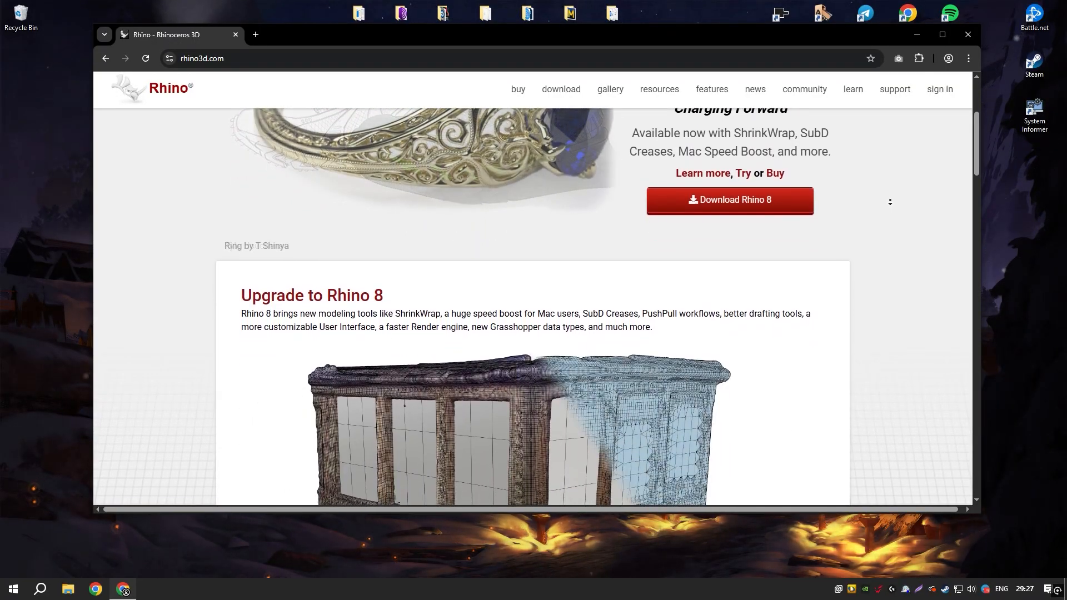
pyautogui.scroll(-3)
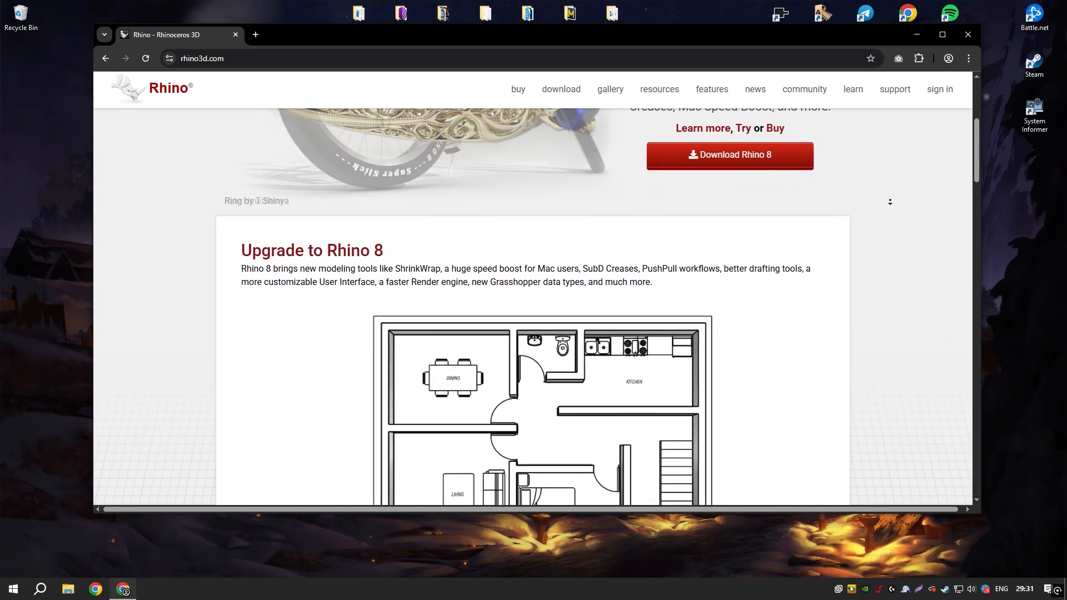
pyautogui.scroll(-3)
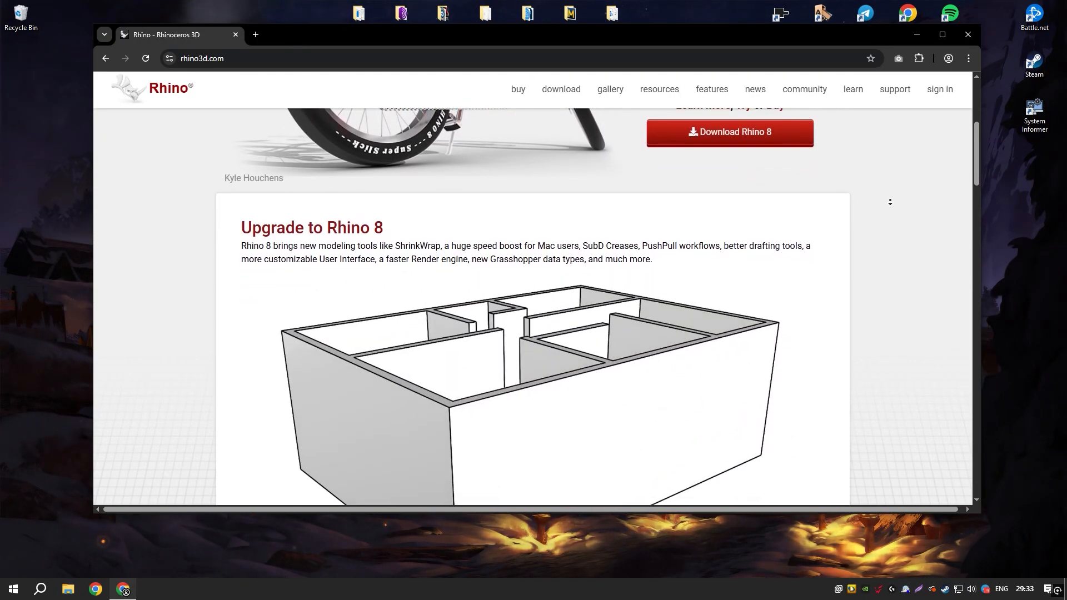
pyautogui.scroll(-3)
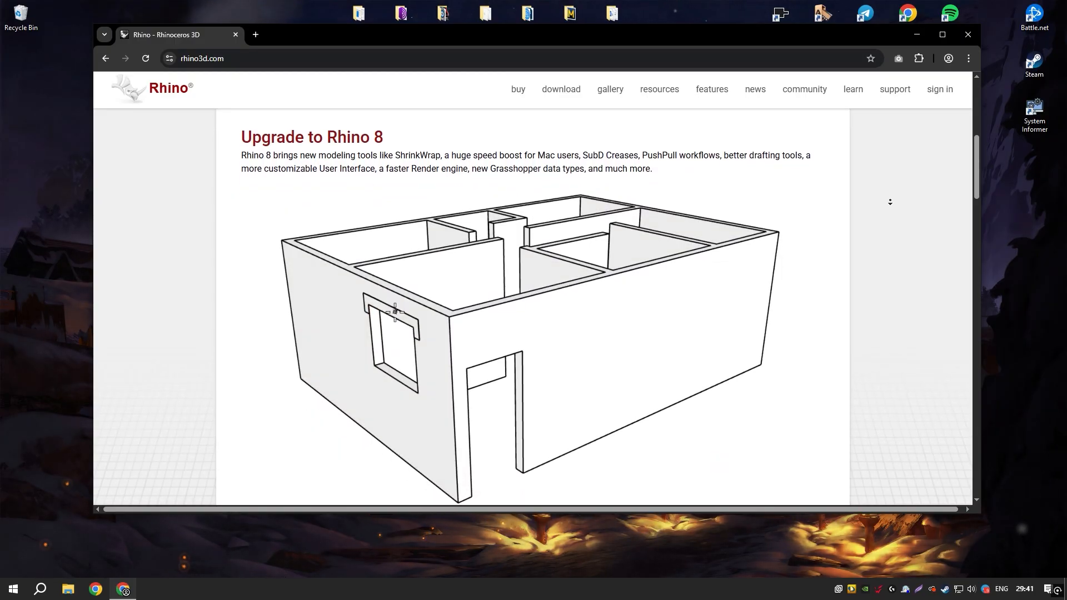
pyautogui.scroll(-3)
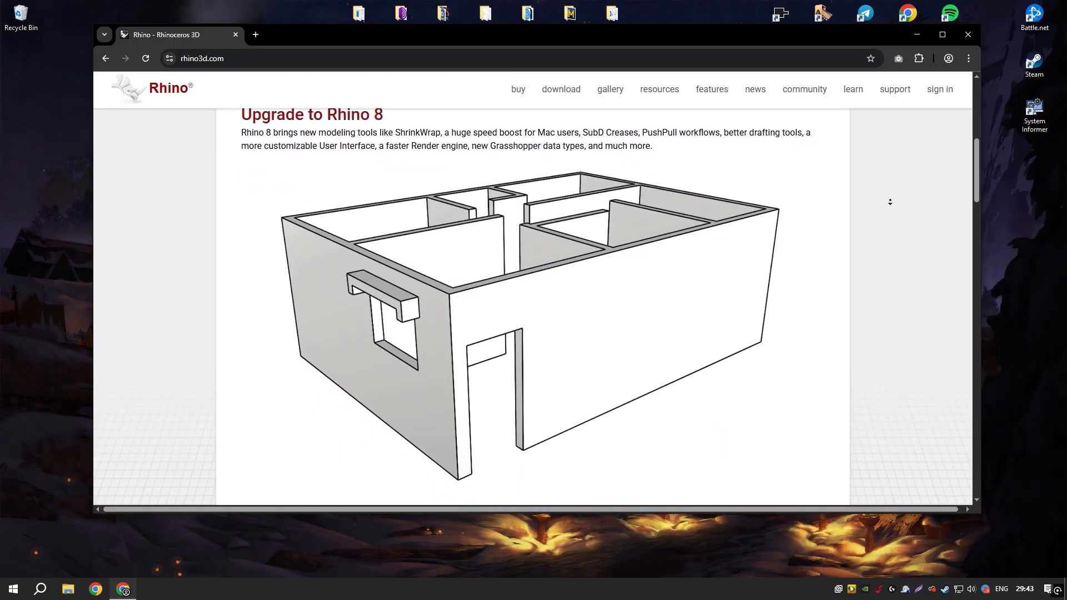
pyautogui.scroll(-3)
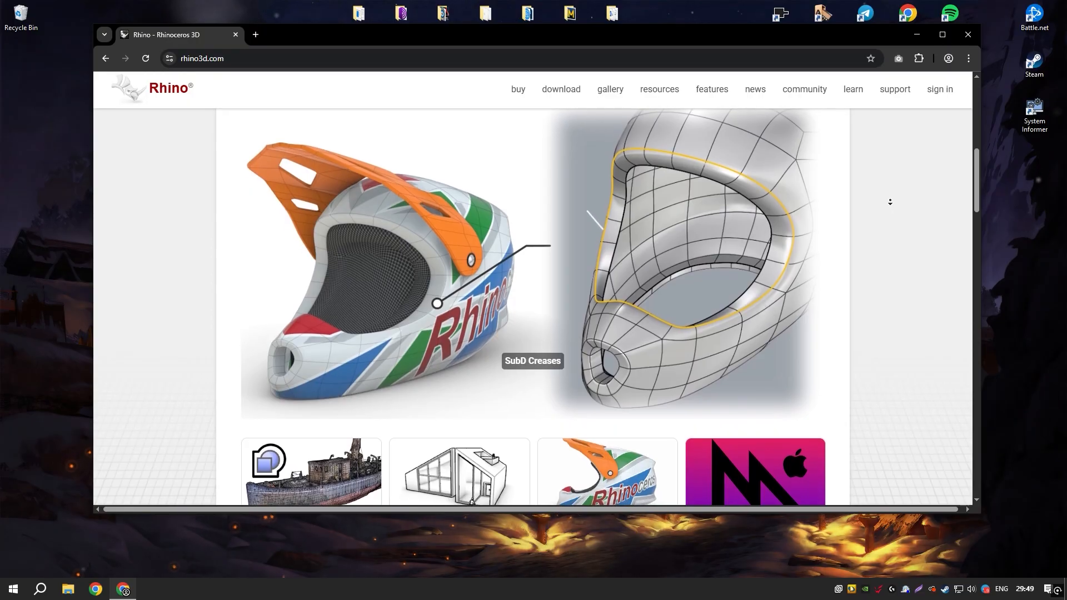
pyautogui.scroll(-3)
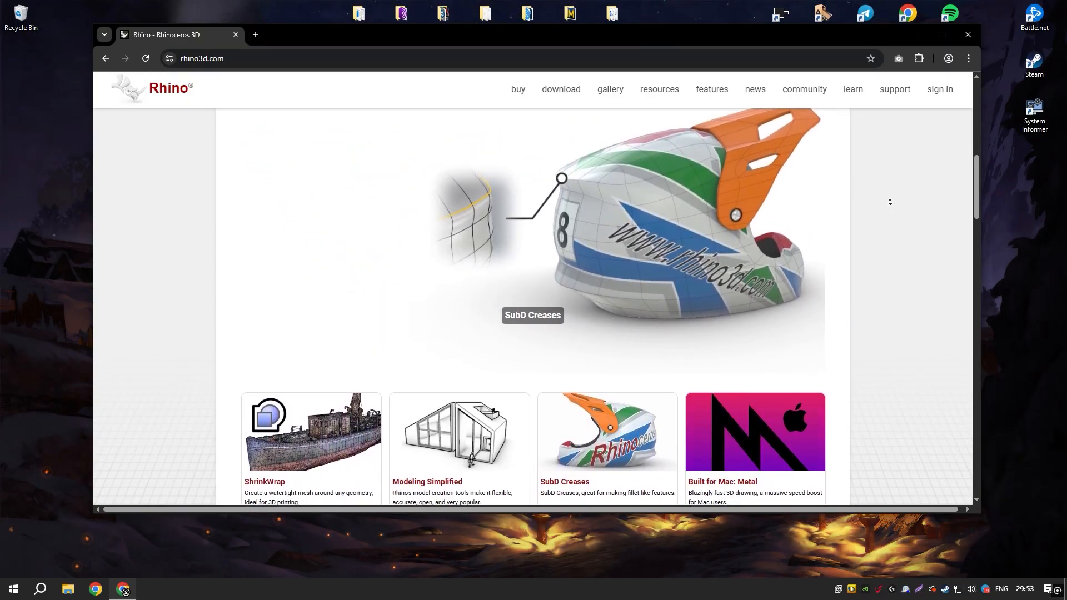
pyautogui.scroll(-3)
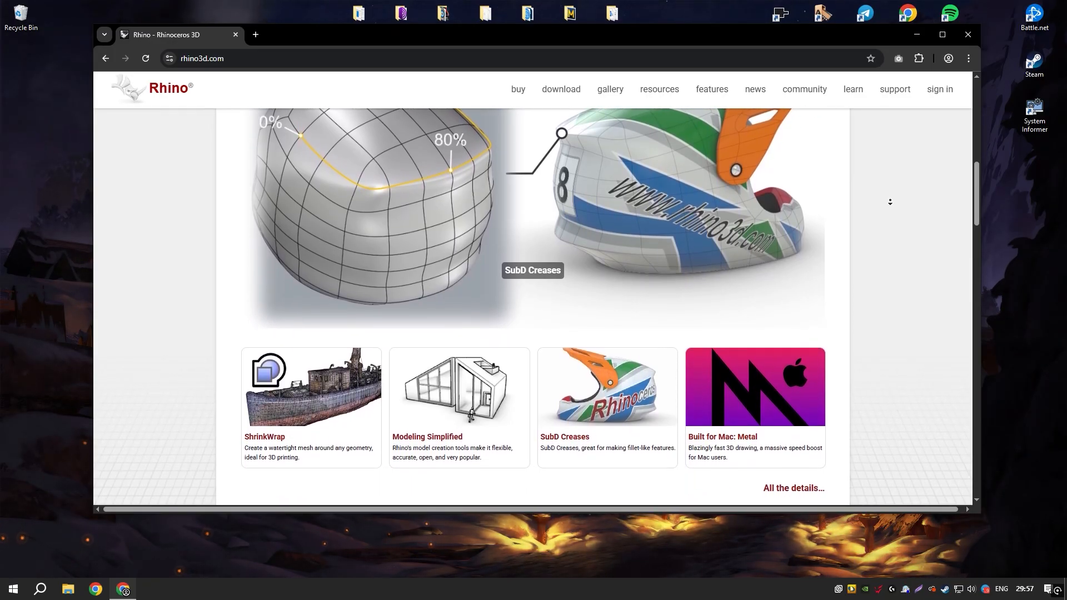
pyautogui.scroll(-3)
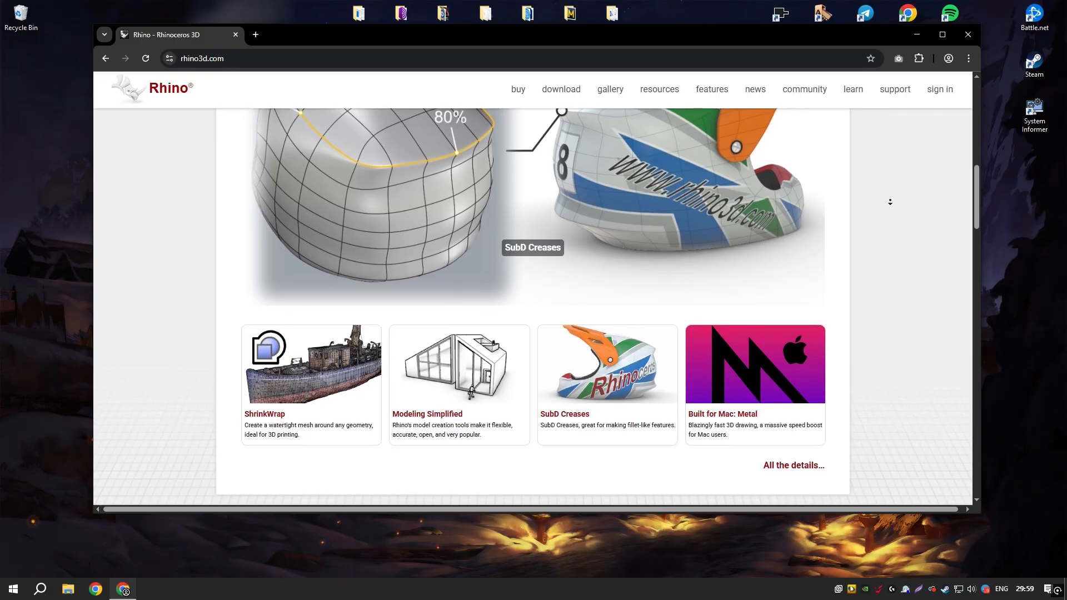
pyautogui.scroll(-3)
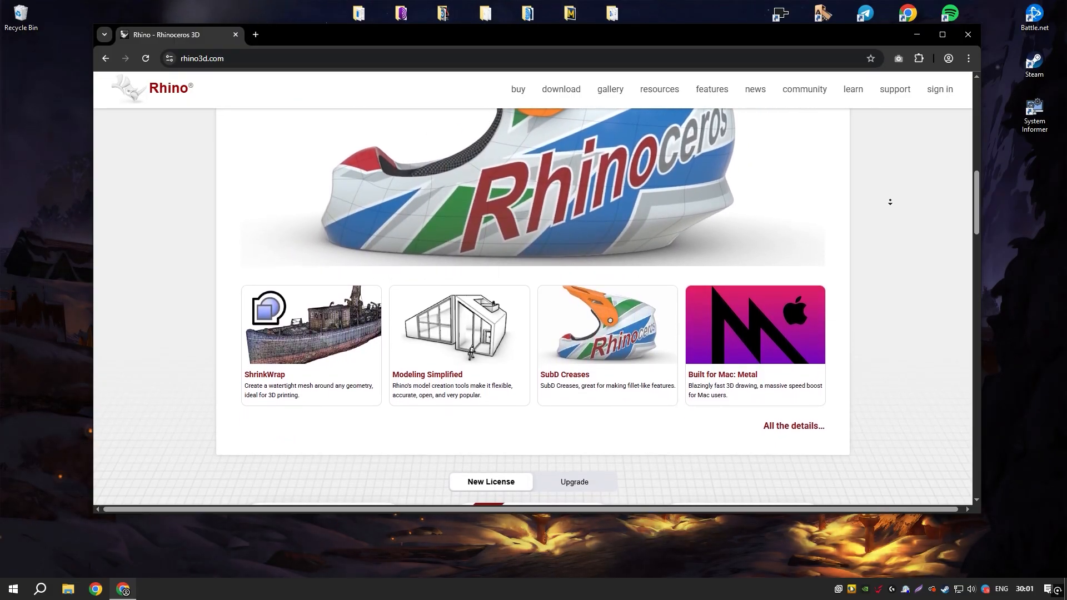
pyautogui.scroll(-3)
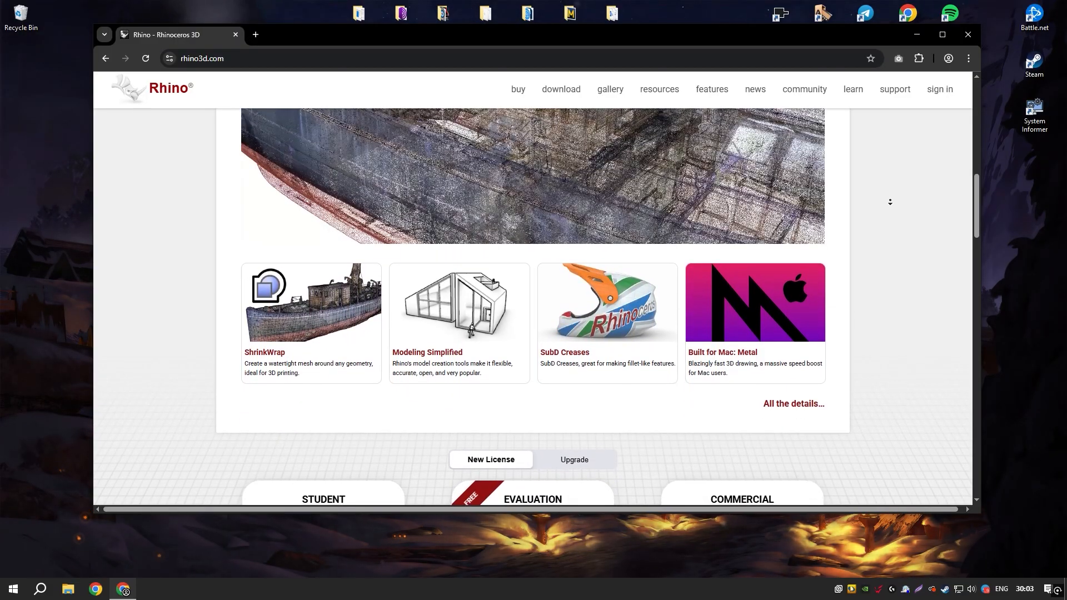
pyautogui.scroll(-3)
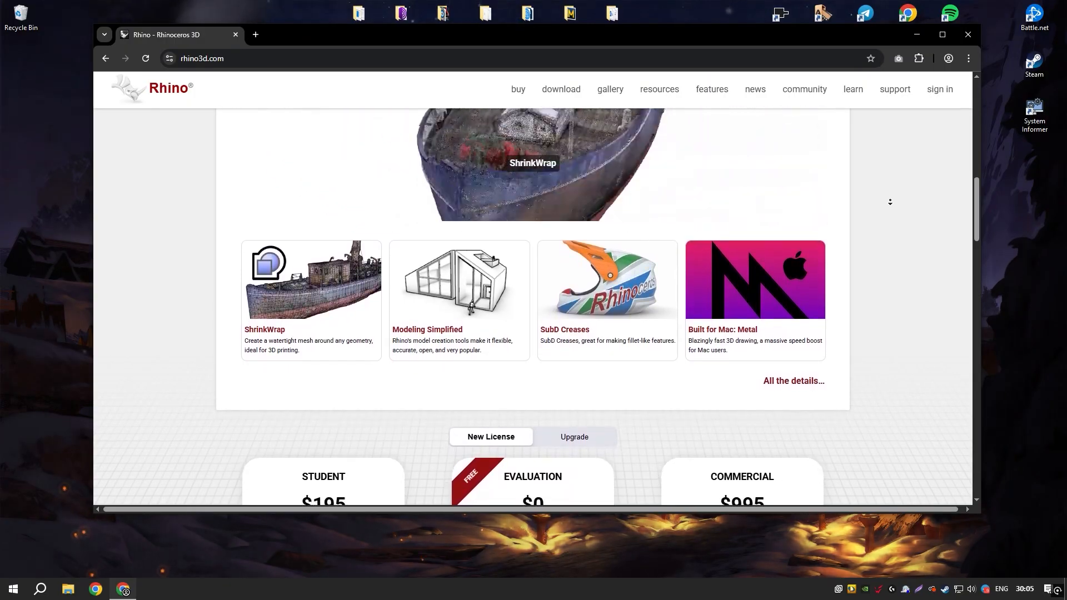
pyautogui.scroll(-3)
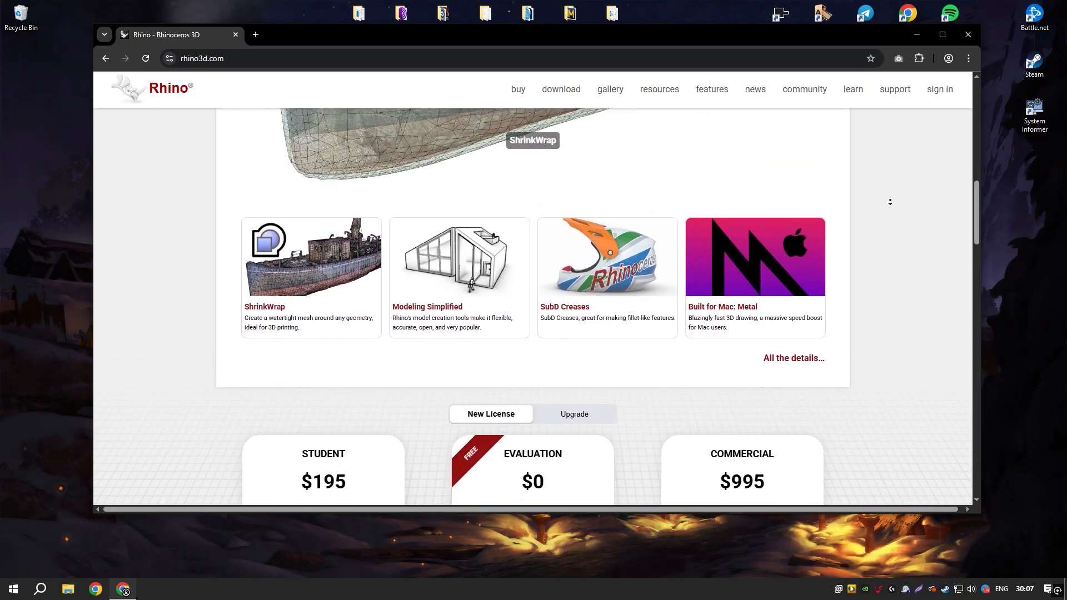
pyautogui.scroll(-3)
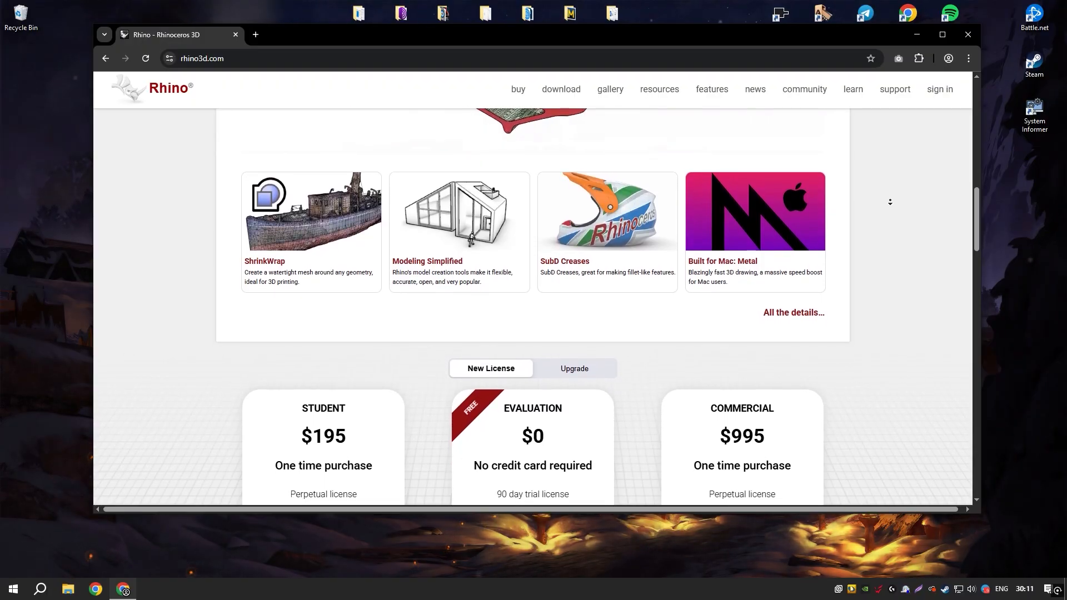
pyautogui.scroll(-3)
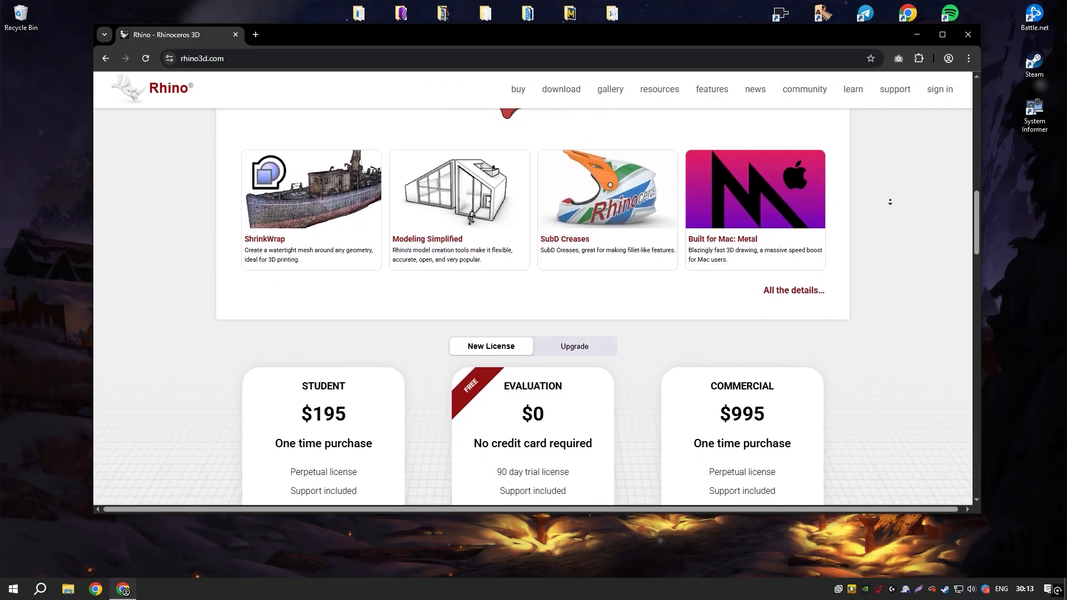
pyautogui.scroll(-3)
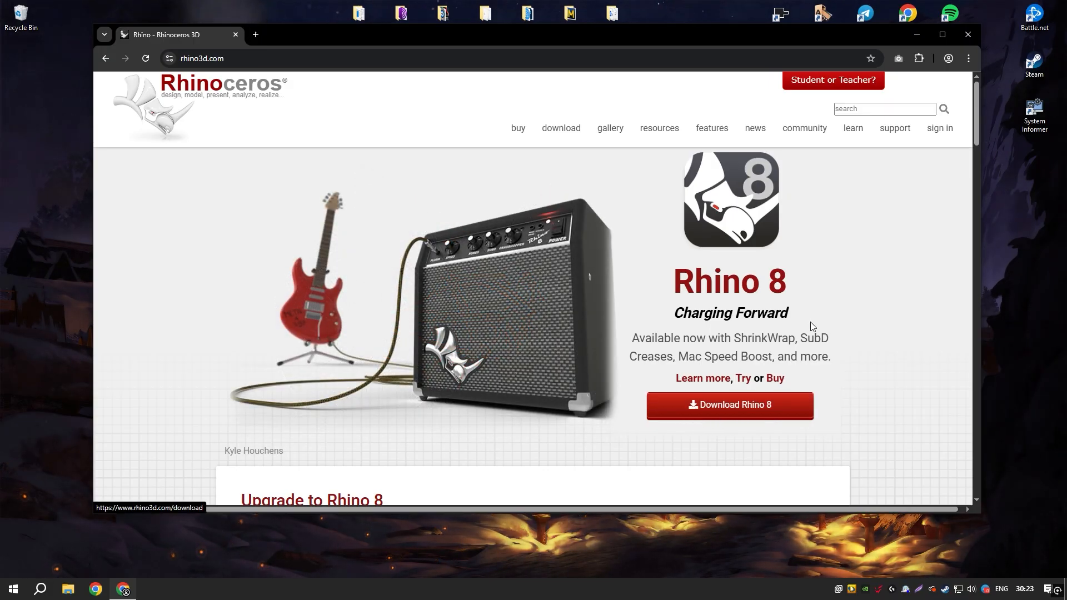
pyautogui.click(915, 34)
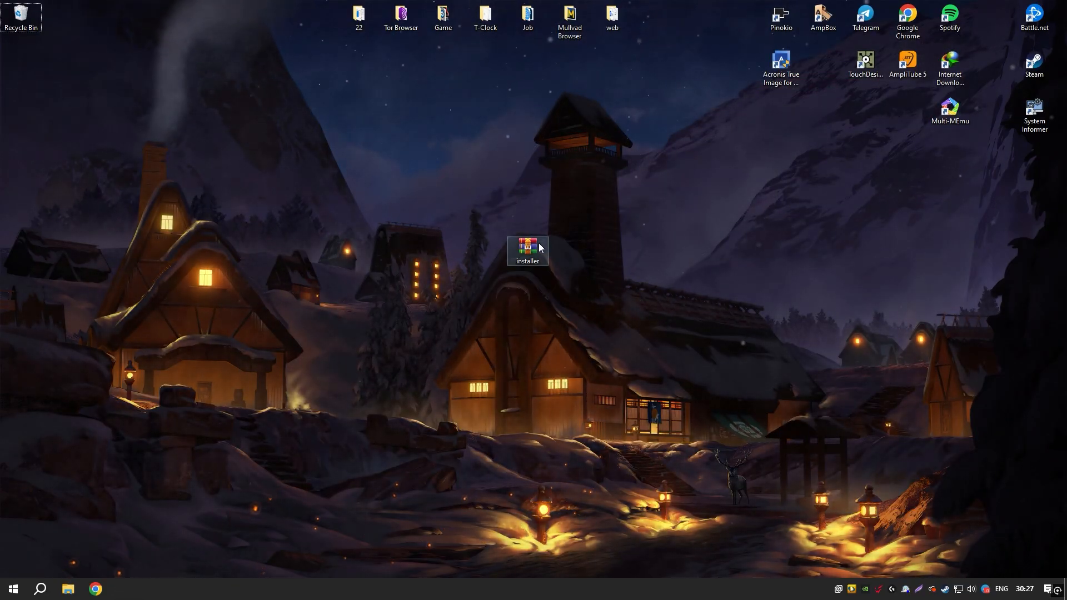
# Extract installer.rar with its password so an installer folder appears on the desktop.
pyautogui.doubleClick(525, 250)
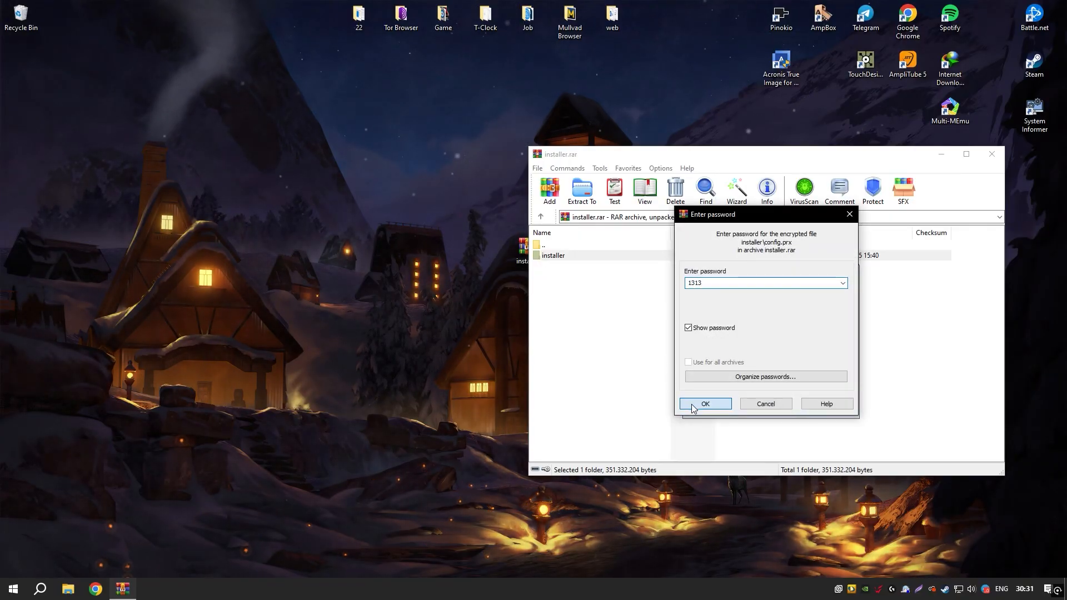
pyautogui.click(704, 403)
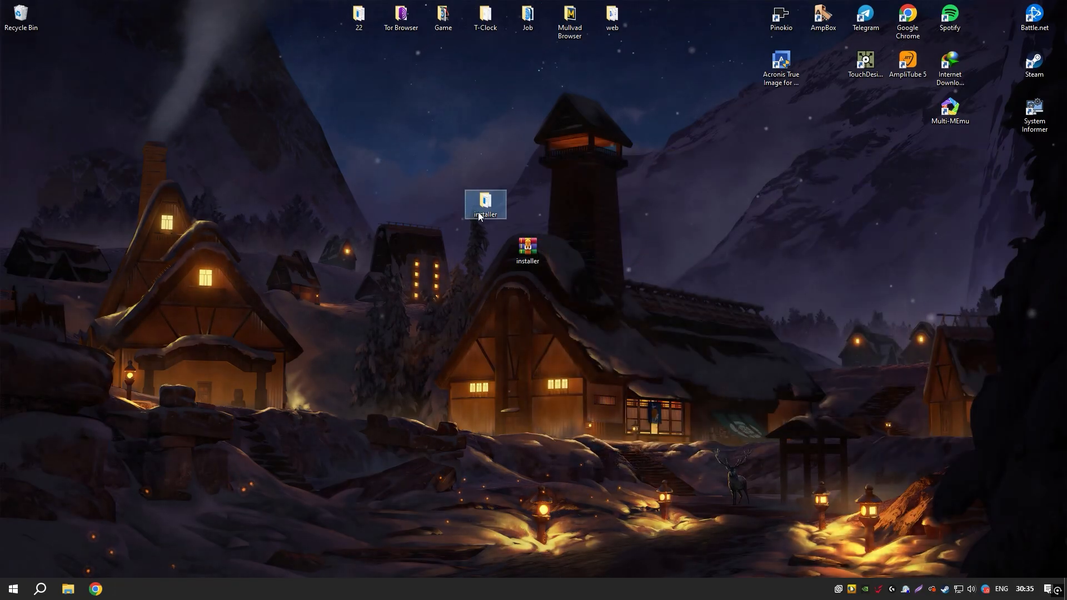
# Run Setup from the extracted installer folder until the console reports activation succeeded.
pyautogui.doubleClick(486, 204)
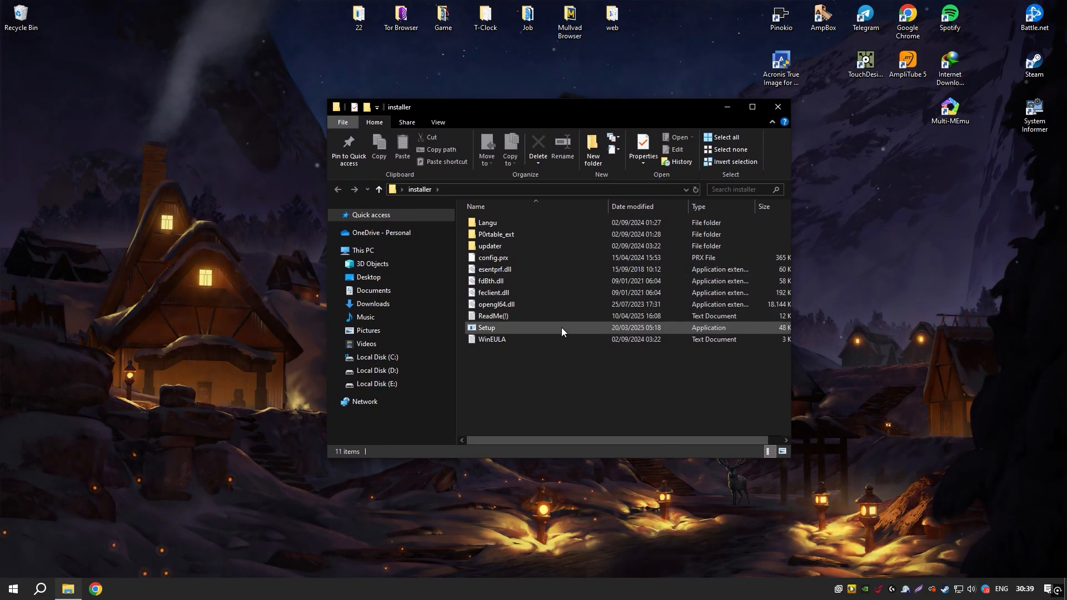
pyautogui.doubleClick(486, 327)
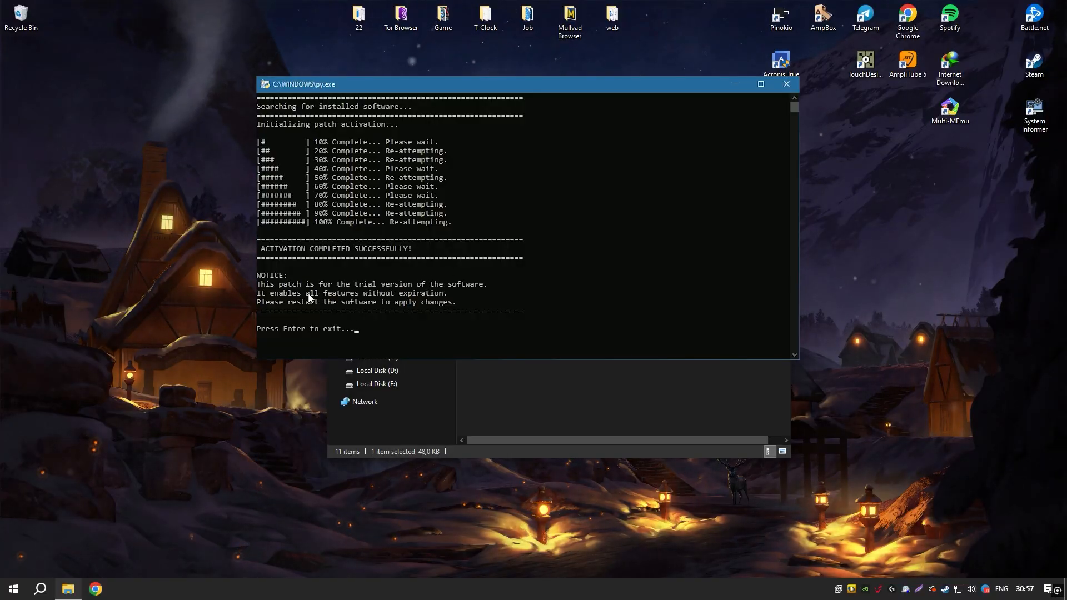
pyautogui.moveTo(476, 292)
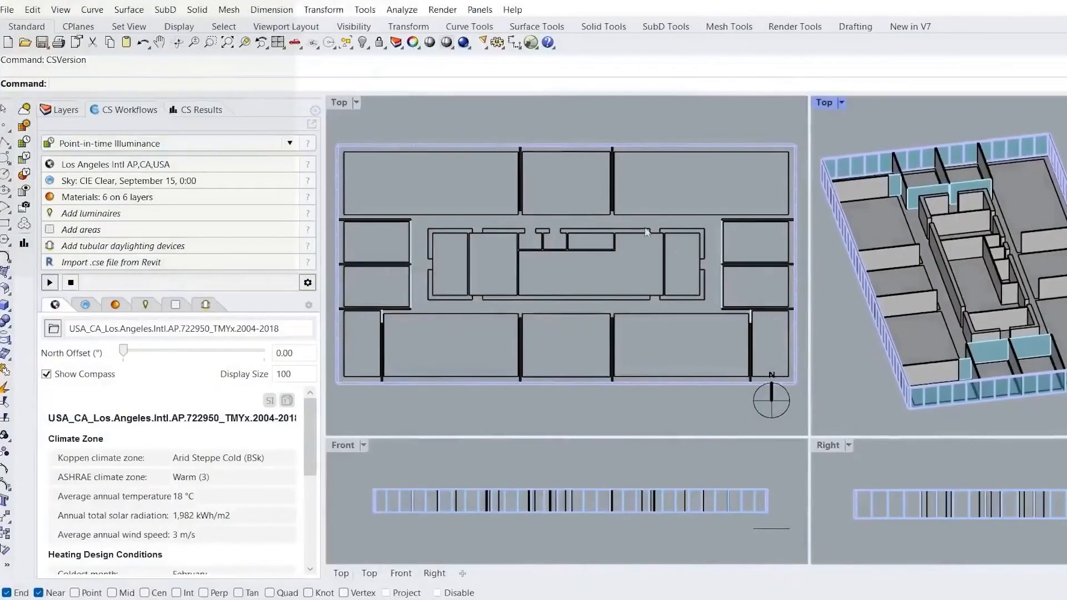
# Expand the Point-in-time Illuminance dropdown in CS Workflows to list Site Analysis, Daylight Availability, Thermal Analysis.
pyautogui.click(289, 143)
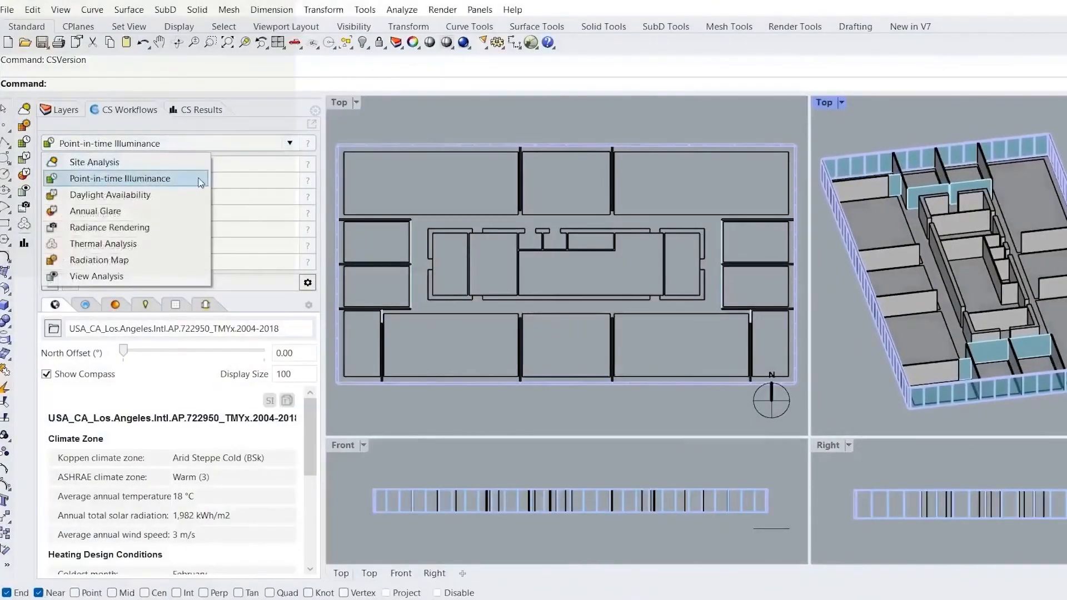
pyautogui.moveTo(108, 226)
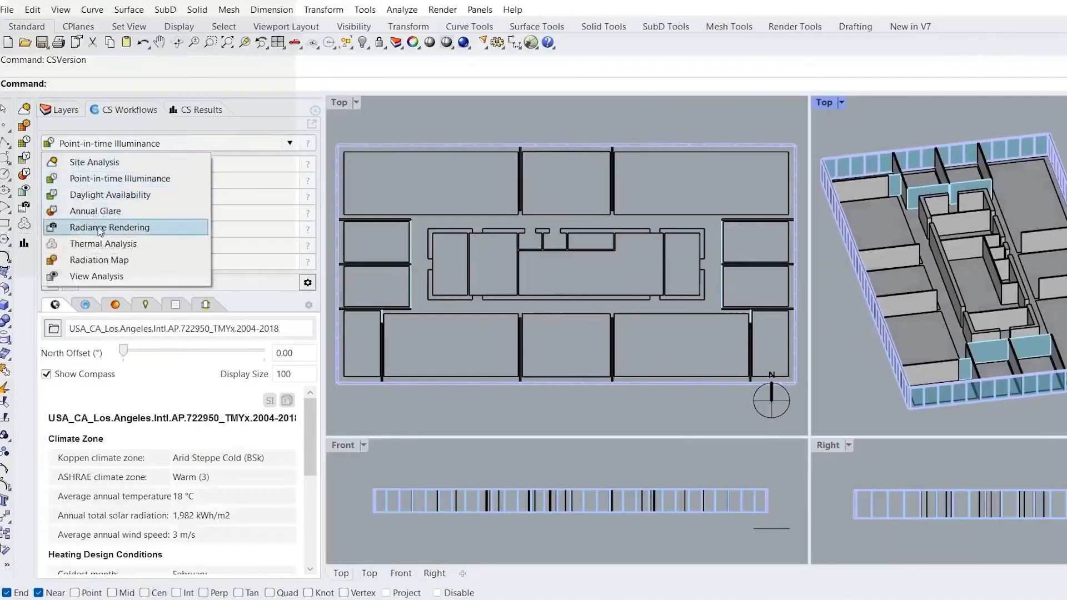